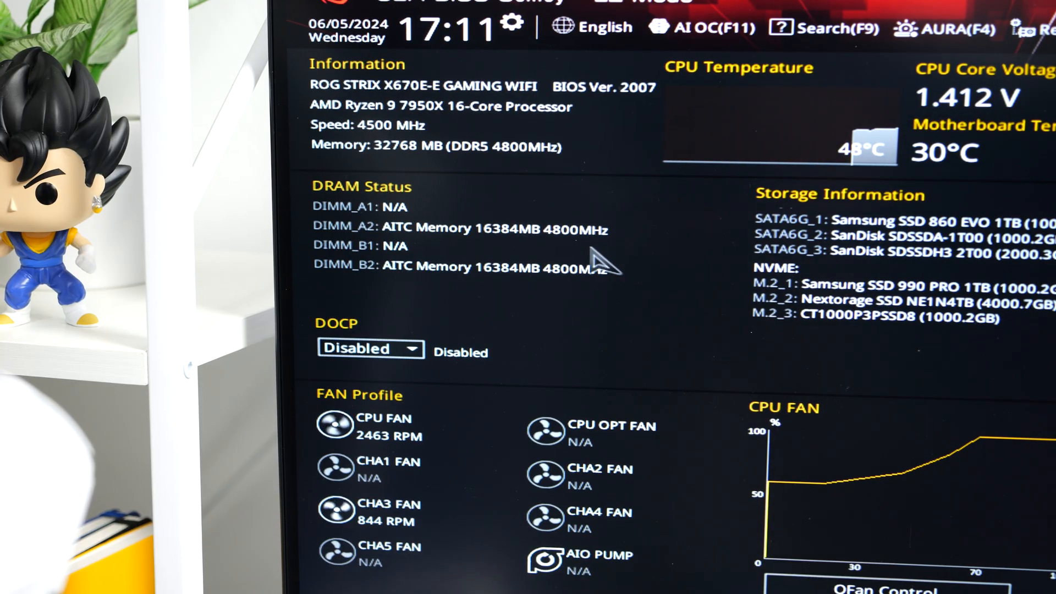
{"action": "mouse_move", "coordinate": [387, 242]}
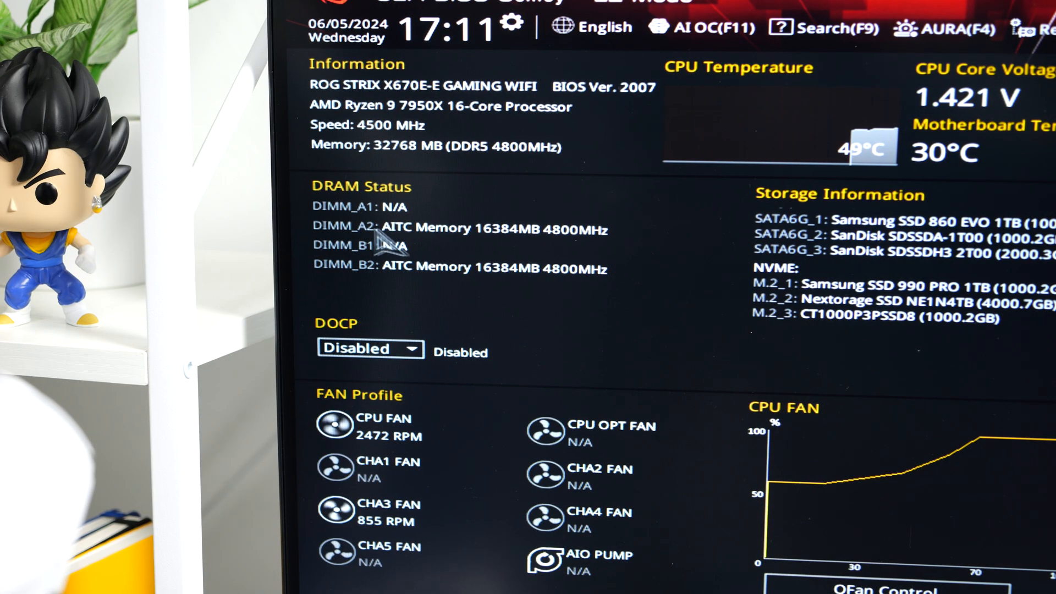
{"action": "mouse_move", "coordinate": [593, 245]}
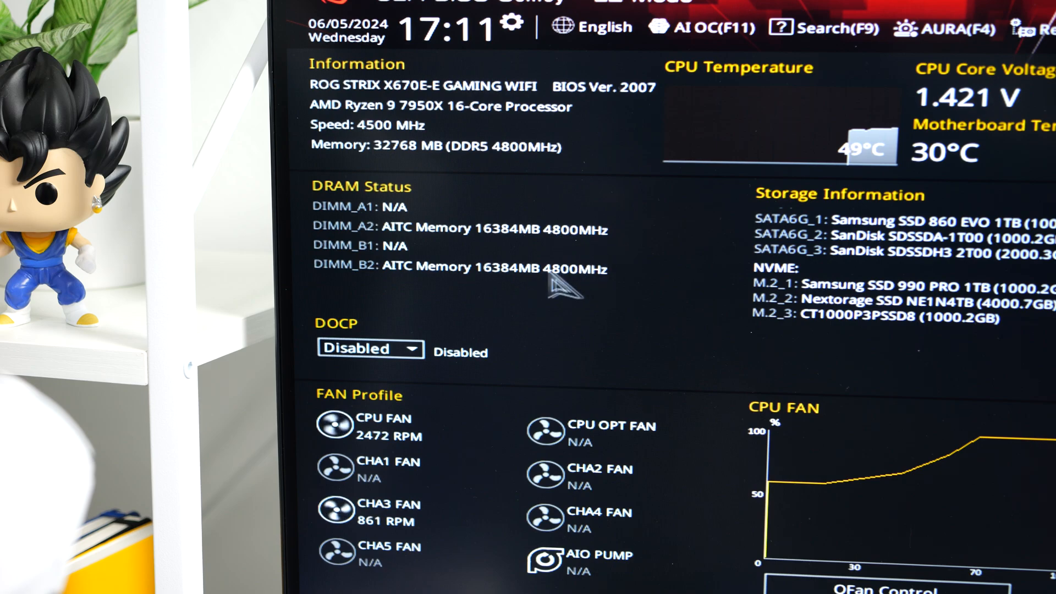
{"action": "left_click", "coordinate": [371, 349]}
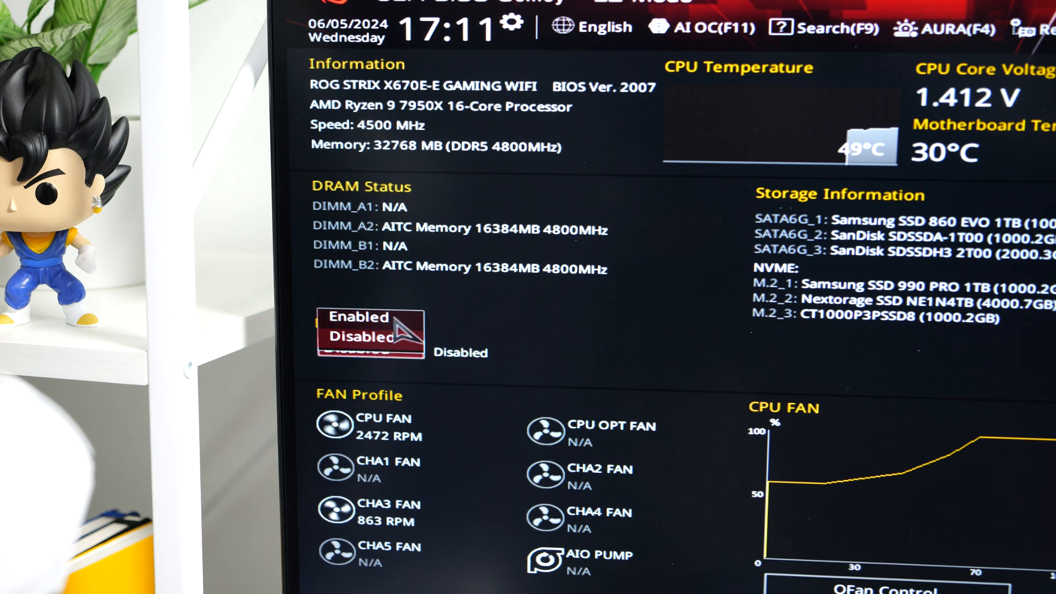
{"action": "left_click", "coordinate": [362, 316]}
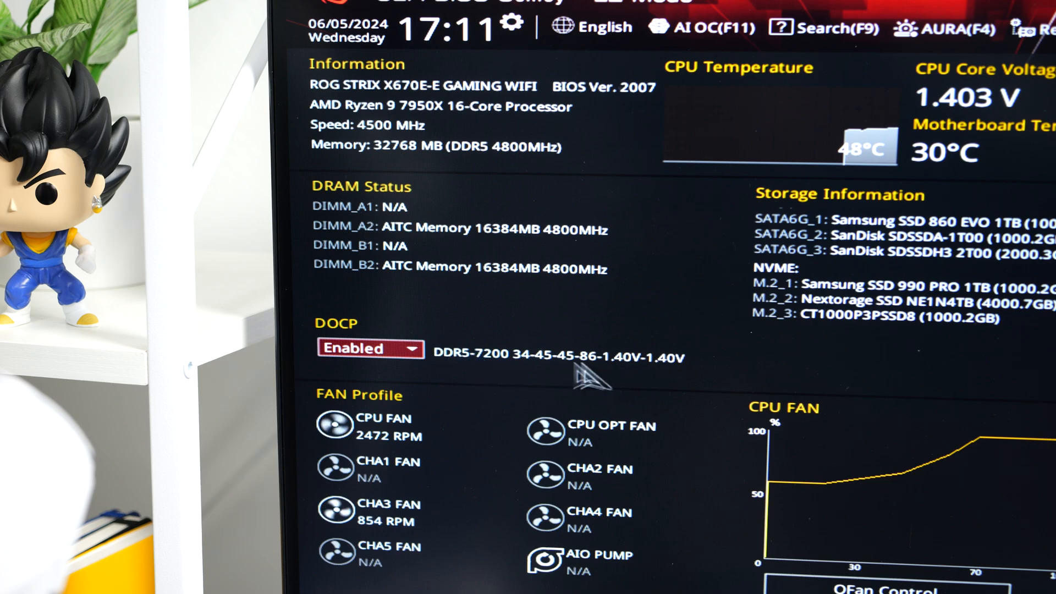
{"action": "mouse_move", "coordinate": [529, 378]}
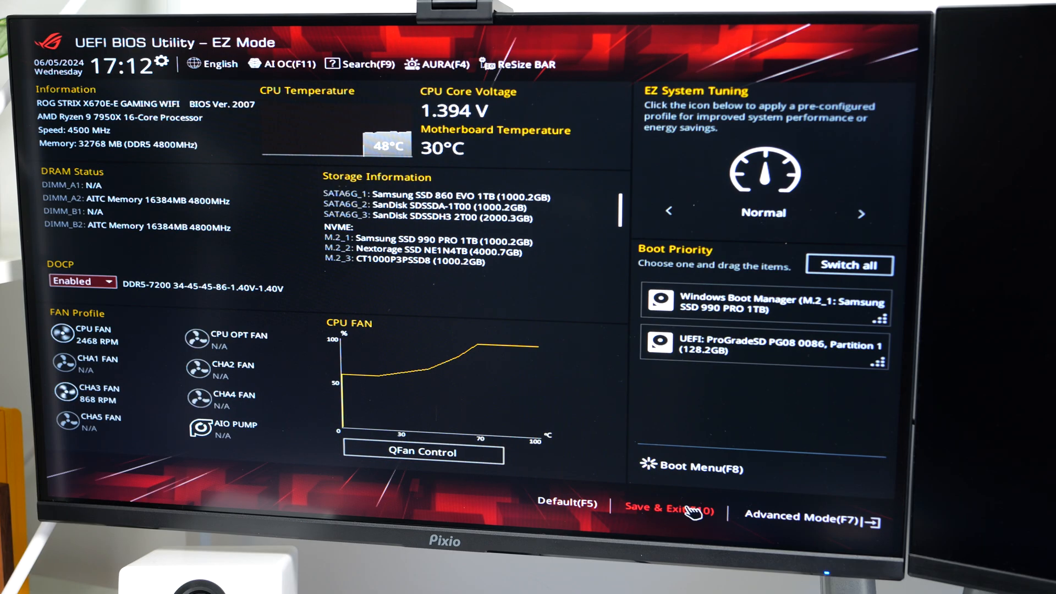
Save the change and exit the BIOS via Save & Exit (F10).
{"action": "left_click", "coordinate": [668, 508]}
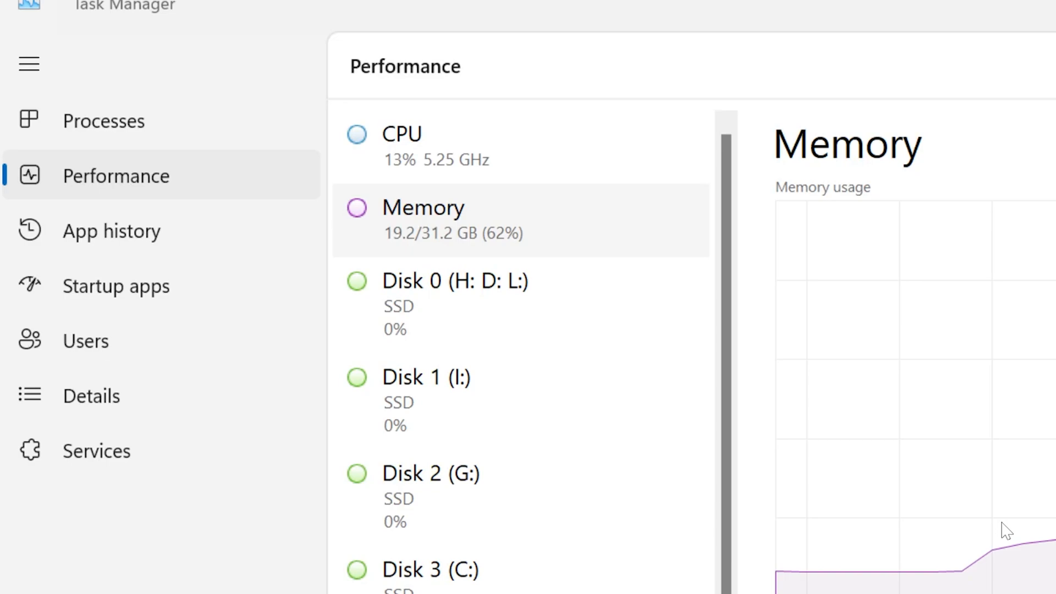
Scroll the Memory performance details to reveal Speed: 7200 MHz, 2 of 4 slots used.
{"action": "scroll", "scroll_direction": "down", "scroll_amount": 3}
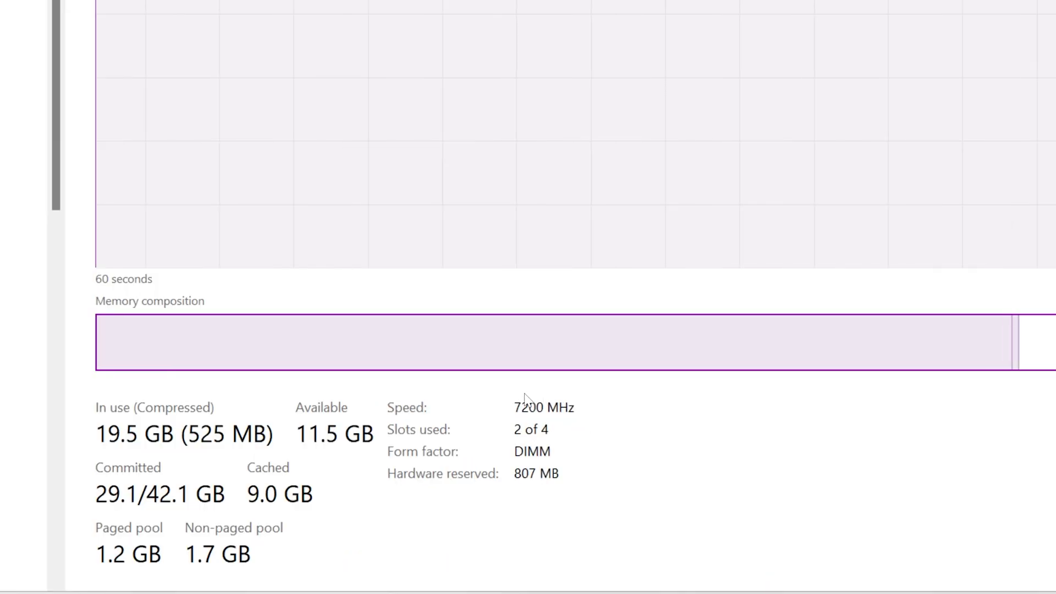